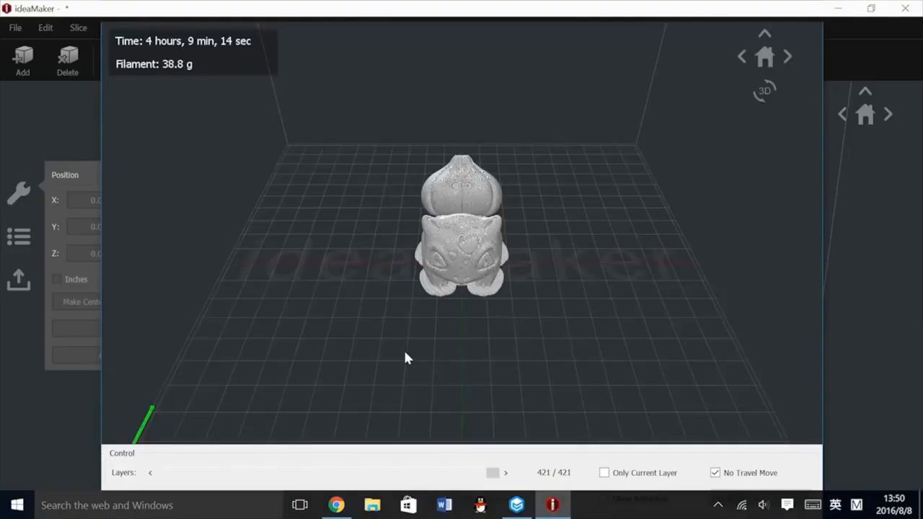
# Scrub the Layers slider from the first layers up through the middle to check the grid infill
pyautogui.moveTo(406, 357); pyautogui.dragTo(219, 259)
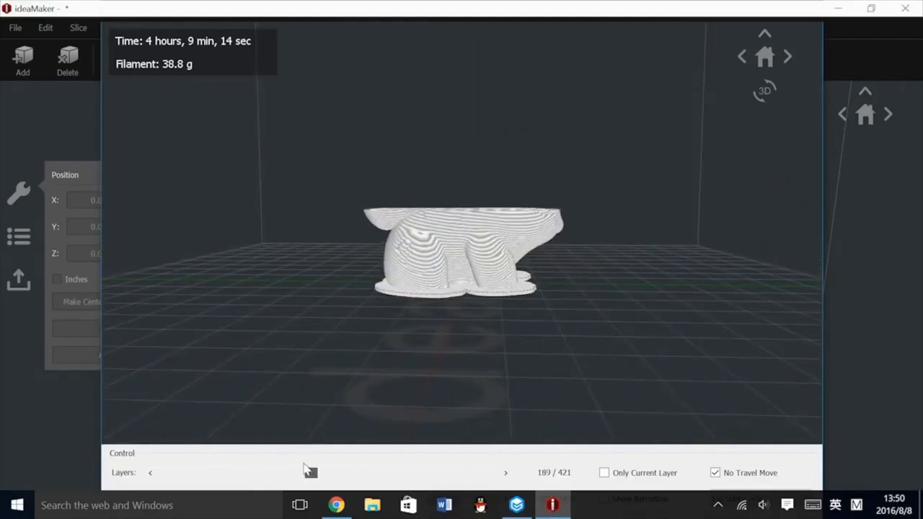
pyautogui.moveTo(310, 473); pyautogui.dragTo(215, 473)
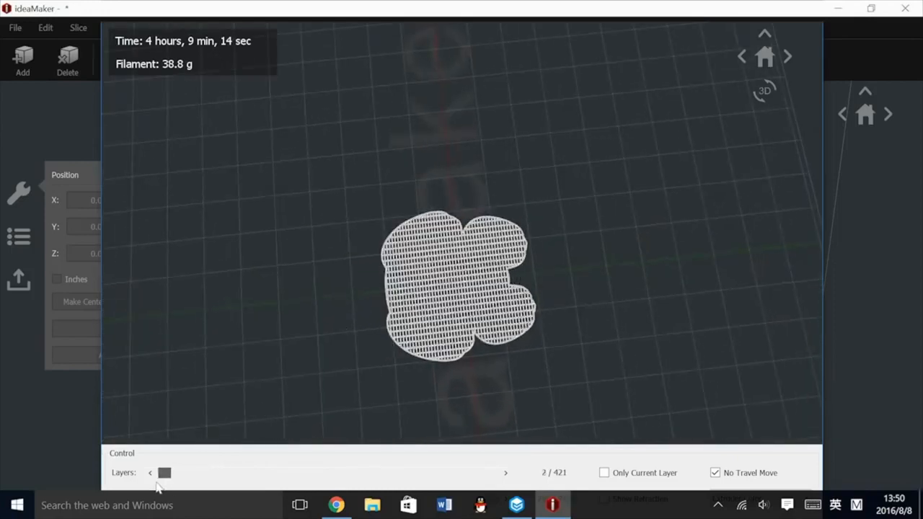
pyautogui.moveTo(165, 473); pyautogui.dragTo(330, 473)
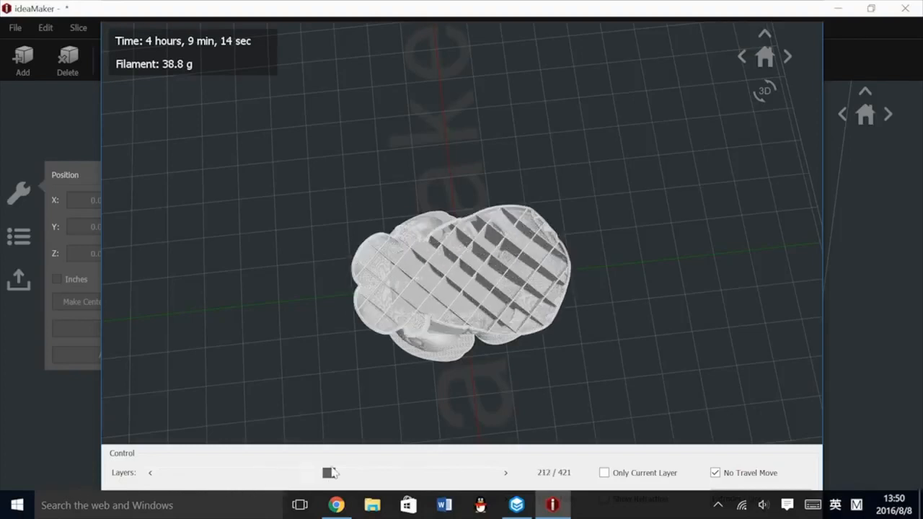
pyautogui.moveTo(332, 473); pyautogui.dragTo(492, 474)
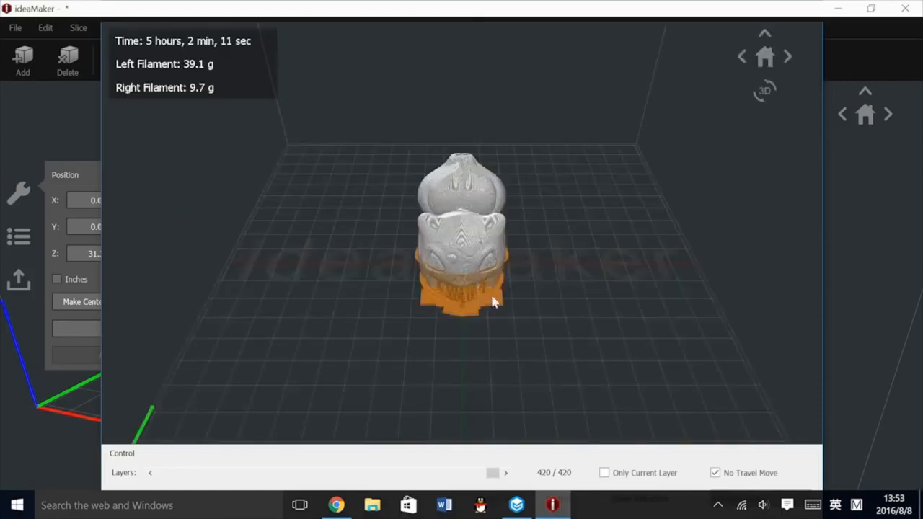
# Orbit the dual-extrusion slice and scrub its layers to show orange supports around the grey base
pyautogui.moveTo(494, 303); pyautogui.dragTo(456, 225)
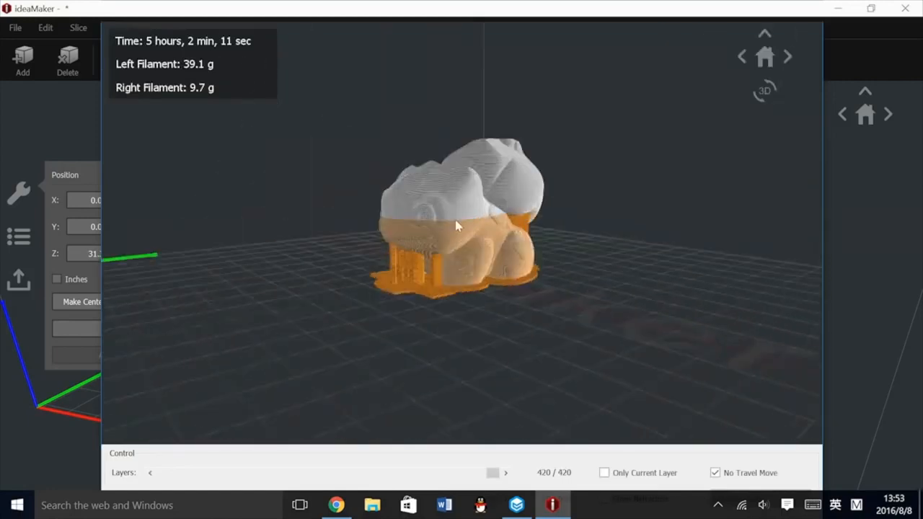
pyautogui.moveTo(454, 224); pyautogui.dragTo(450, 318)
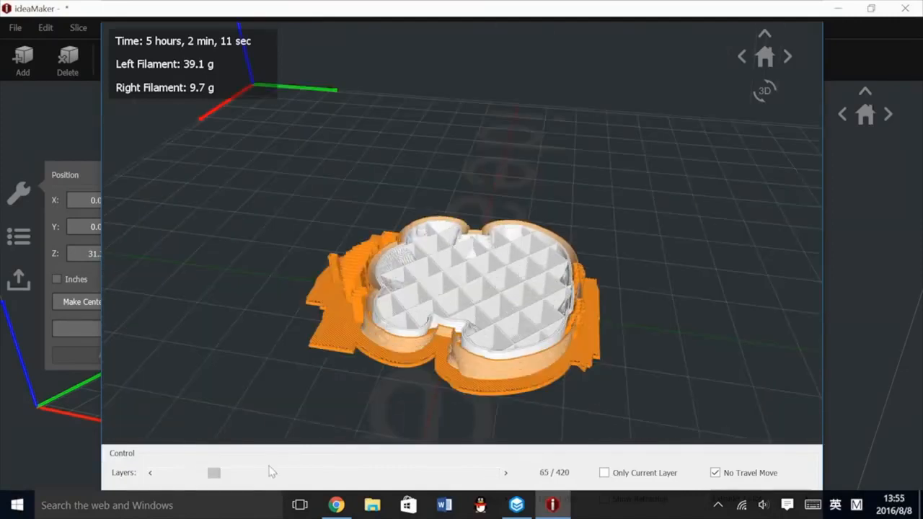
pyautogui.moveTo(213, 473); pyautogui.dragTo(491, 474)
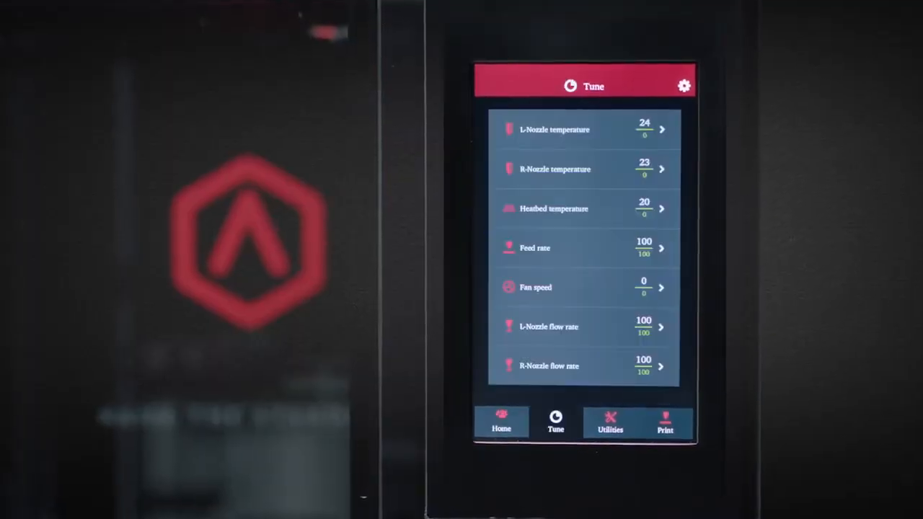
# Switch the Raise3D touchscreen to the Utilities page with axis movement and filament loading
pyautogui.click(608, 421)
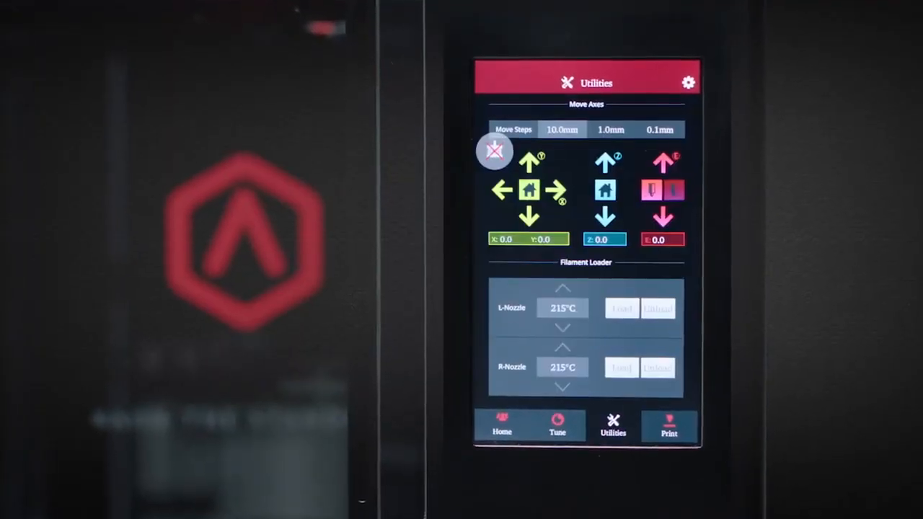